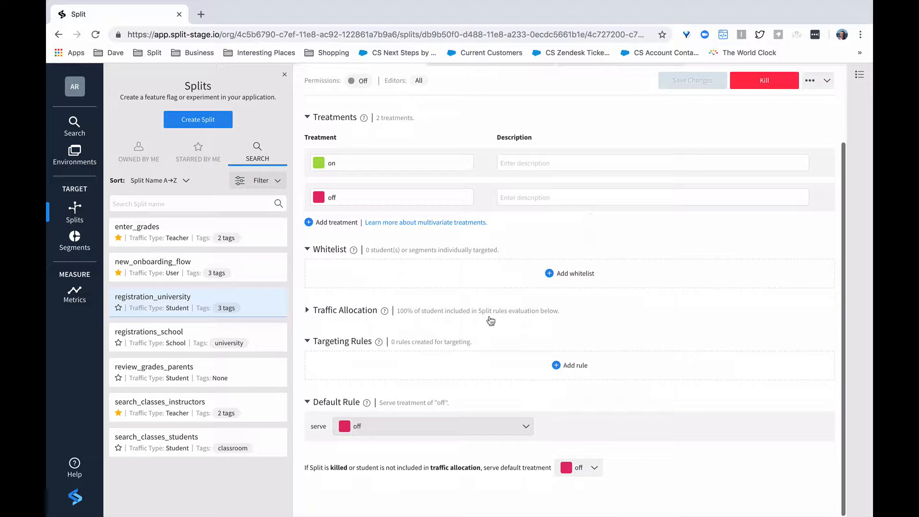
pyautogui.moveTo(452, 402)
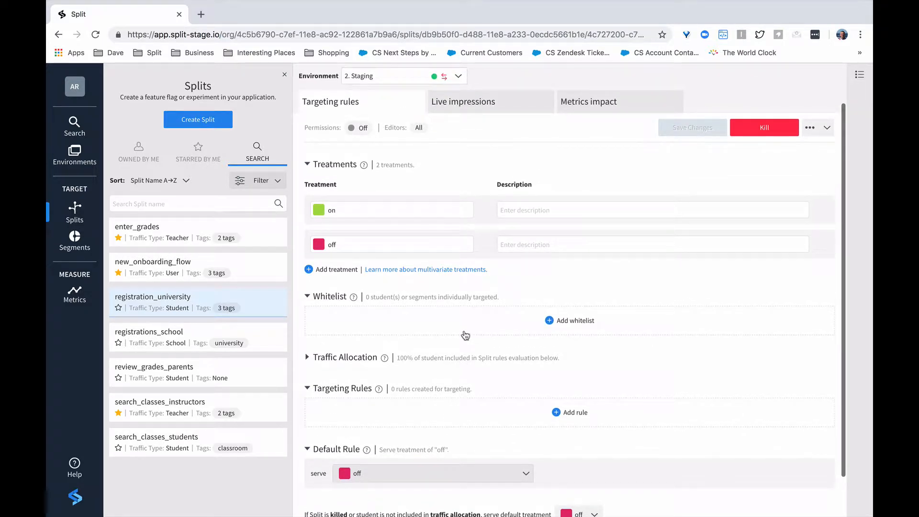
pyautogui.moveTo(473, 322)
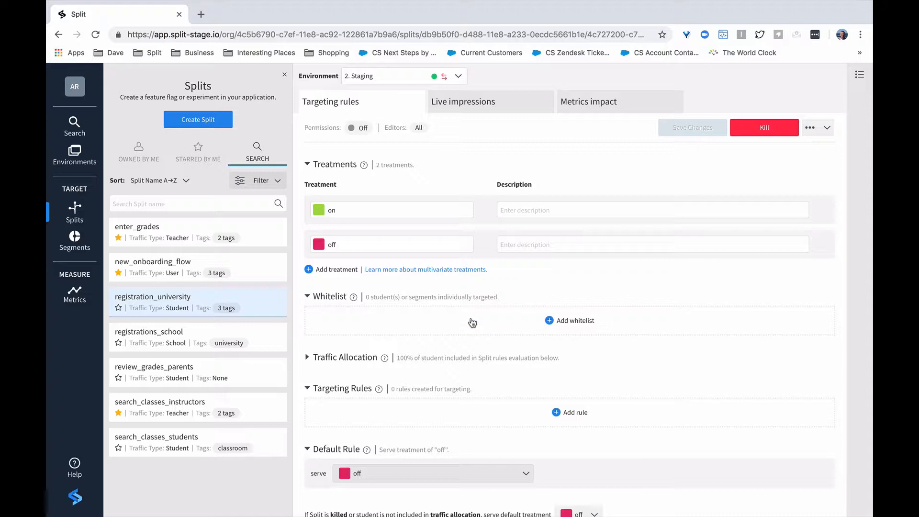
pyautogui.moveTo(554, 326)
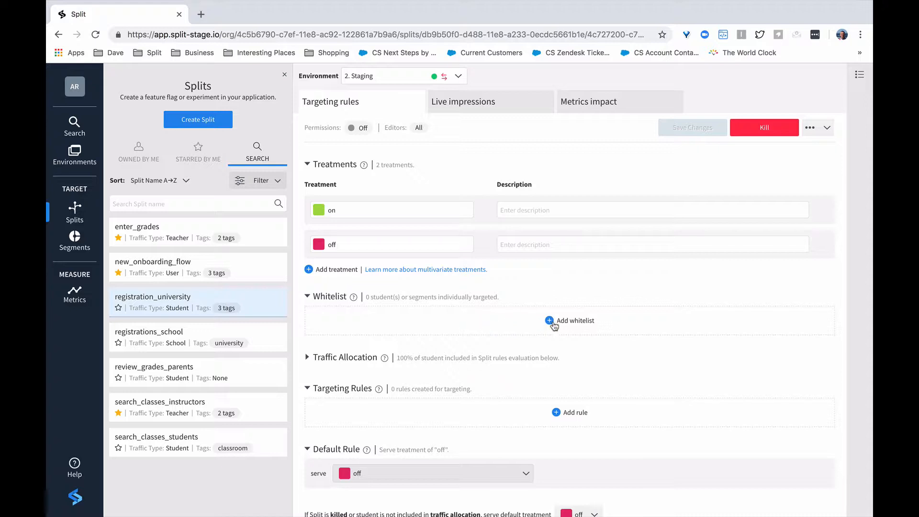
# Add an on whitelist with students Bill and Bob and segments automated_testing and qa_student
pyautogui.click(550, 321)
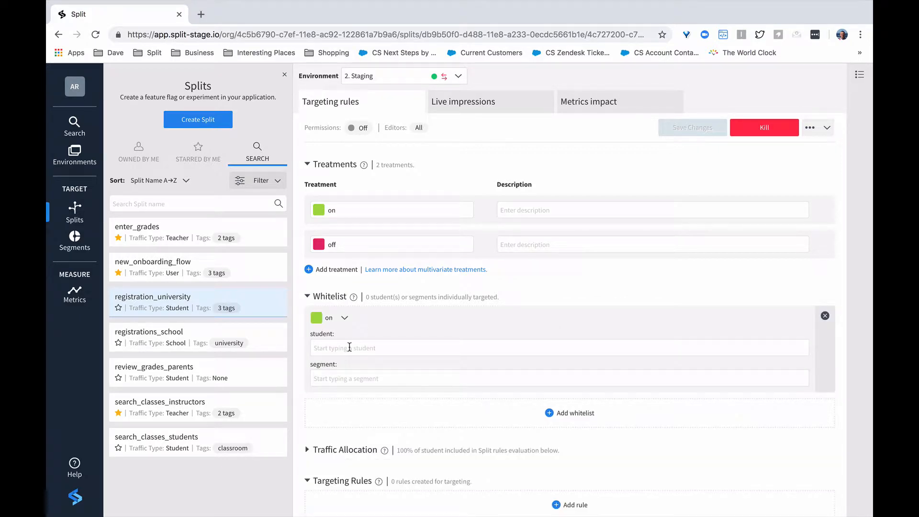
pyautogui.write('Bill')
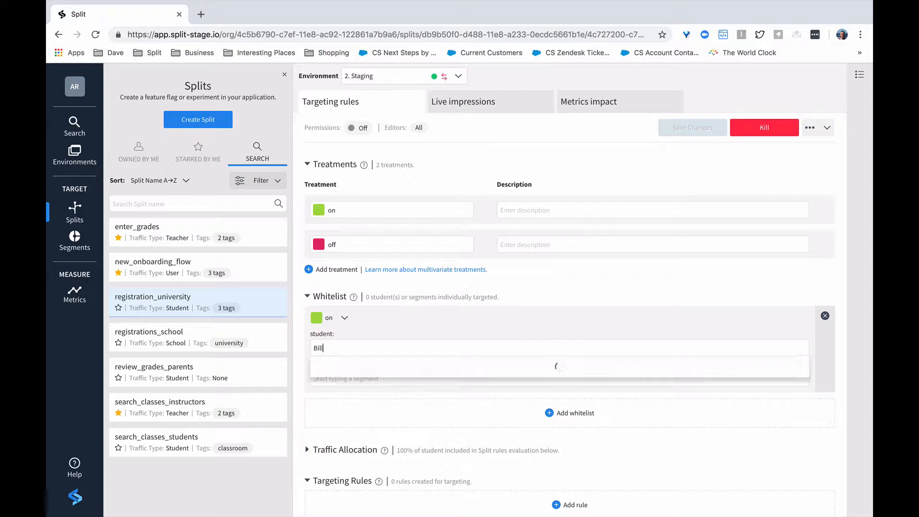
pyautogui.write('Bob')
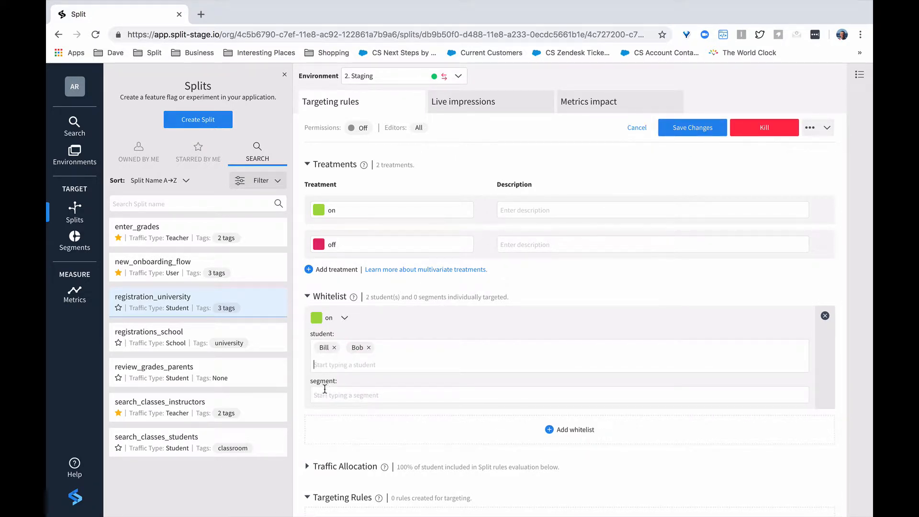
pyautogui.click(346, 395)
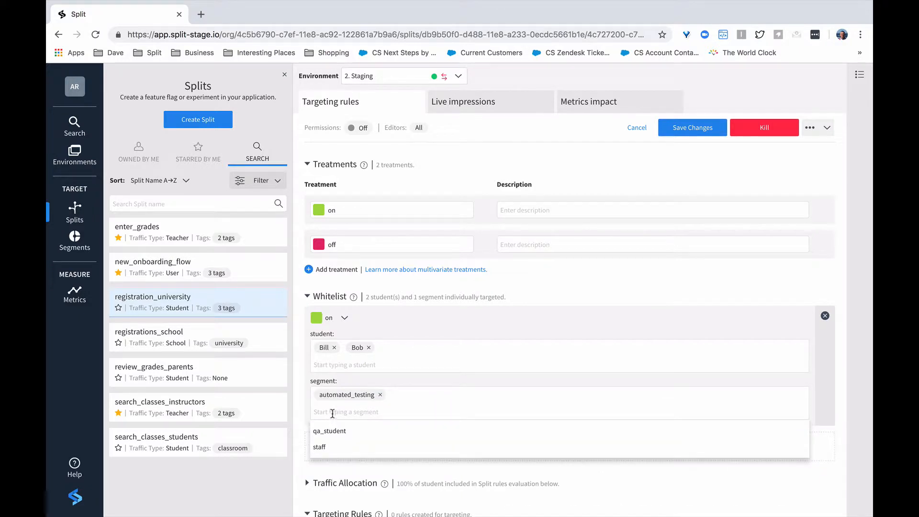
pyautogui.click(329, 431)
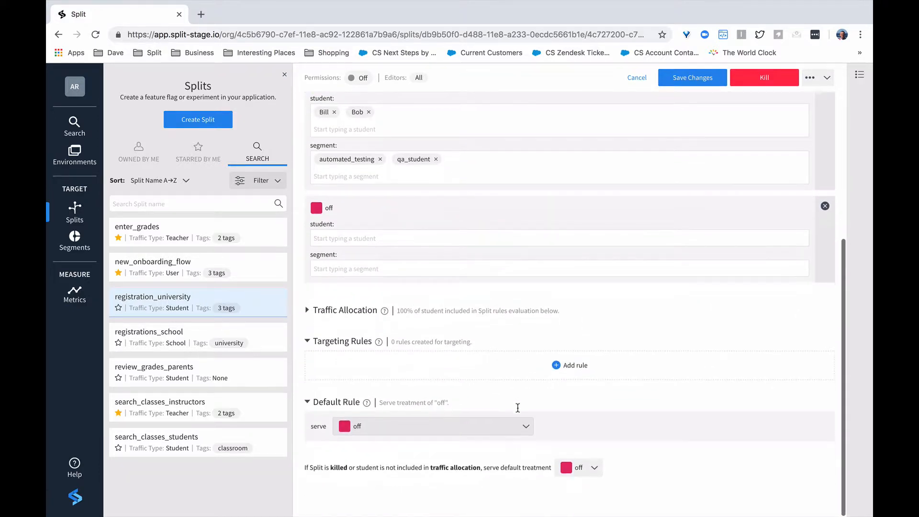
pyautogui.moveTo(521, 409)
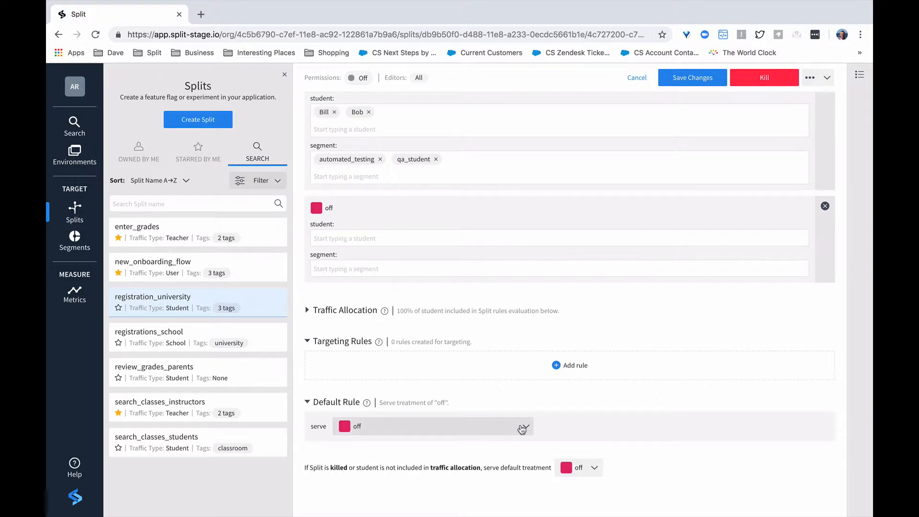
# Add students Tom and Joe and the staff segment to the off whitelist
pyautogui.click(524, 427)
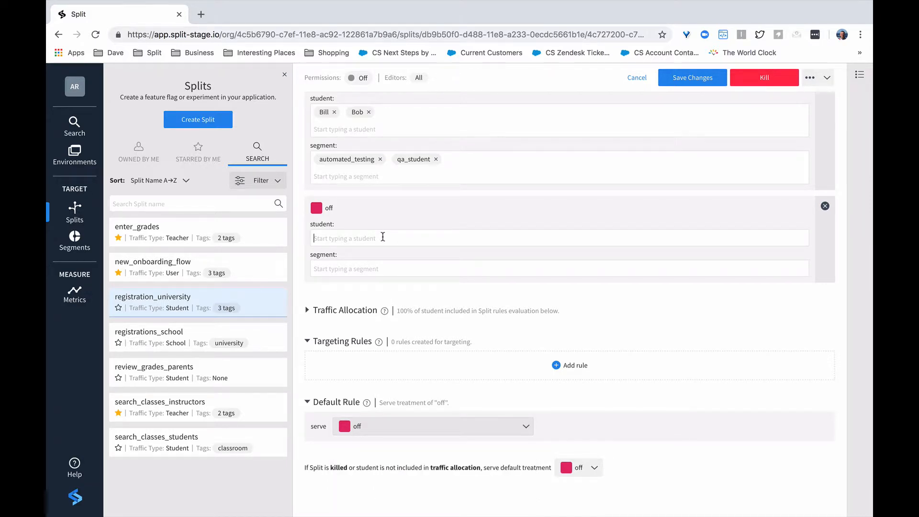
pyautogui.write('Tom')
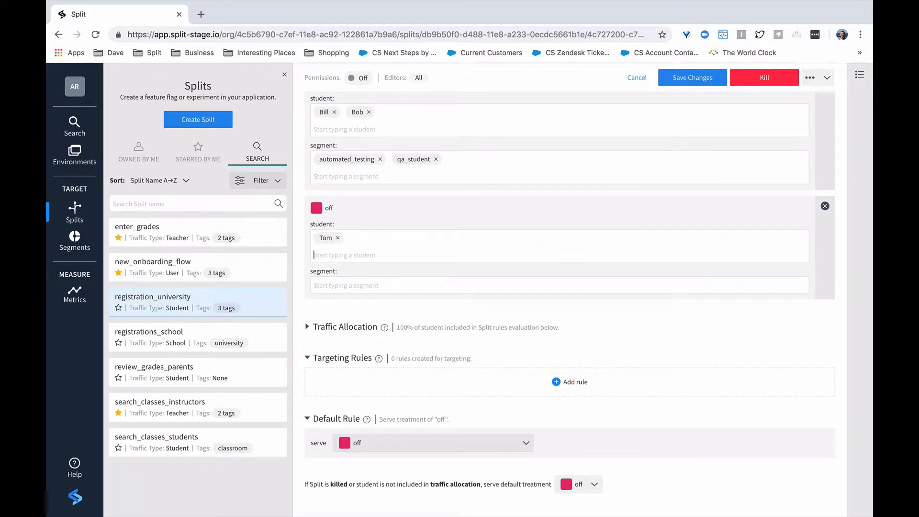
pyautogui.write('Joe')
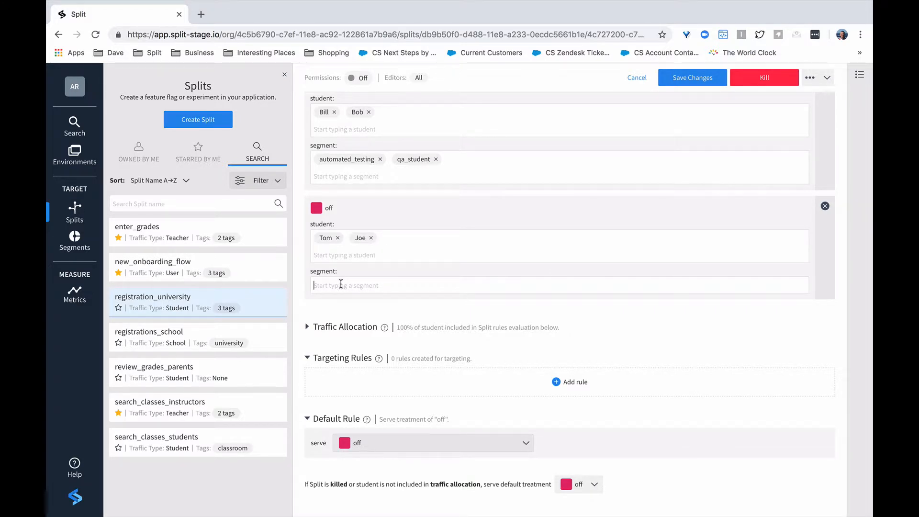
pyautogui.write('staff')
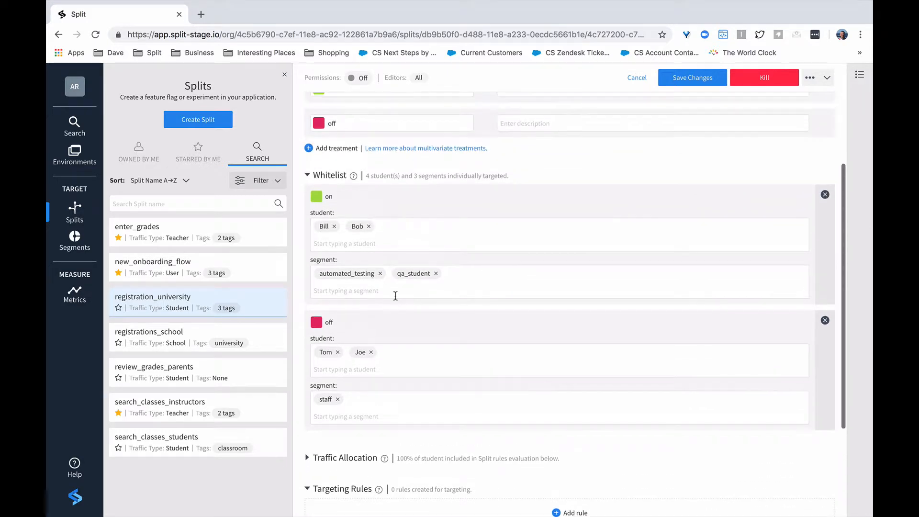
pyautogui.moveTo(462, 327)
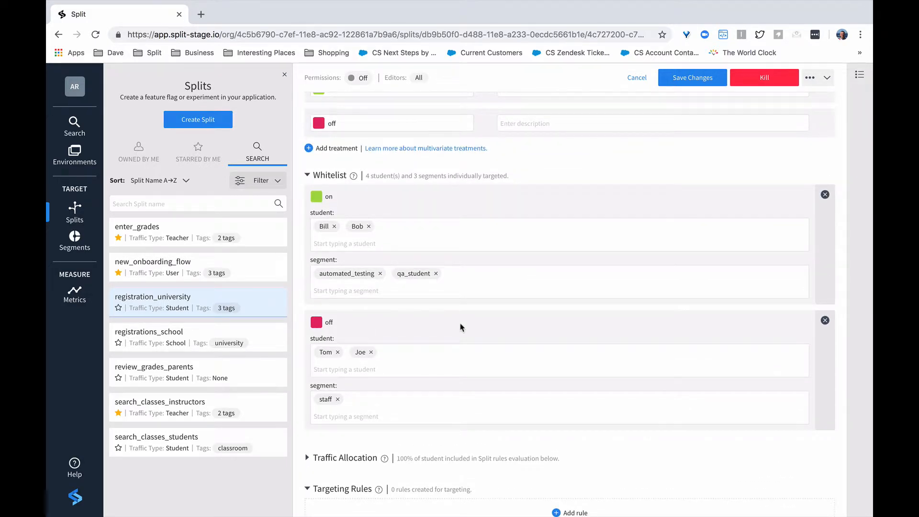
pyautogui.moveTo(467, 328)
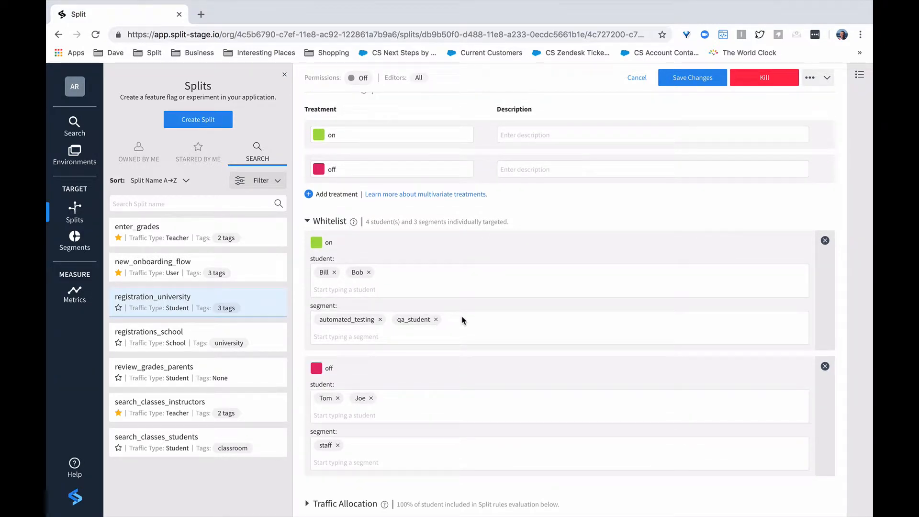
# Scroll down past the whitelists to the targeting rules and default rule serving off
pyautogui.scroll(-3)
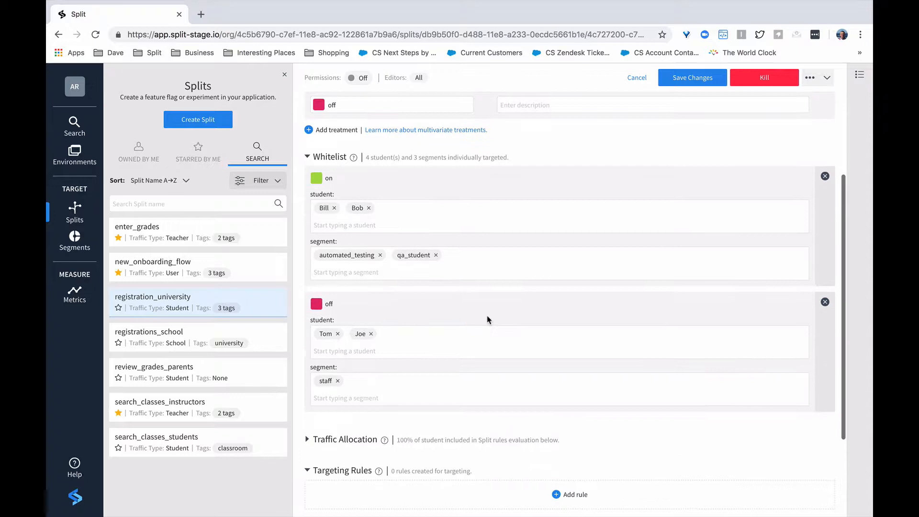
pyautogui.moveTo(358, 209)
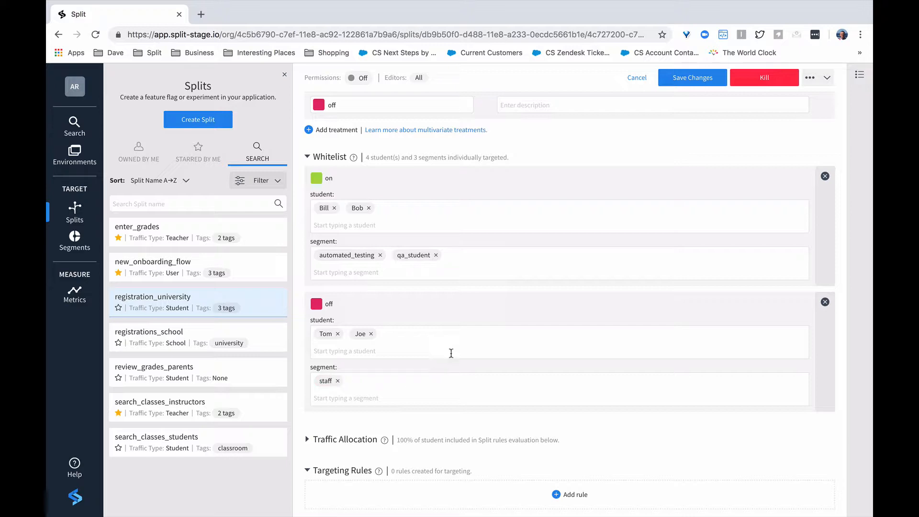
pyautogui.moveTo(357, 207)
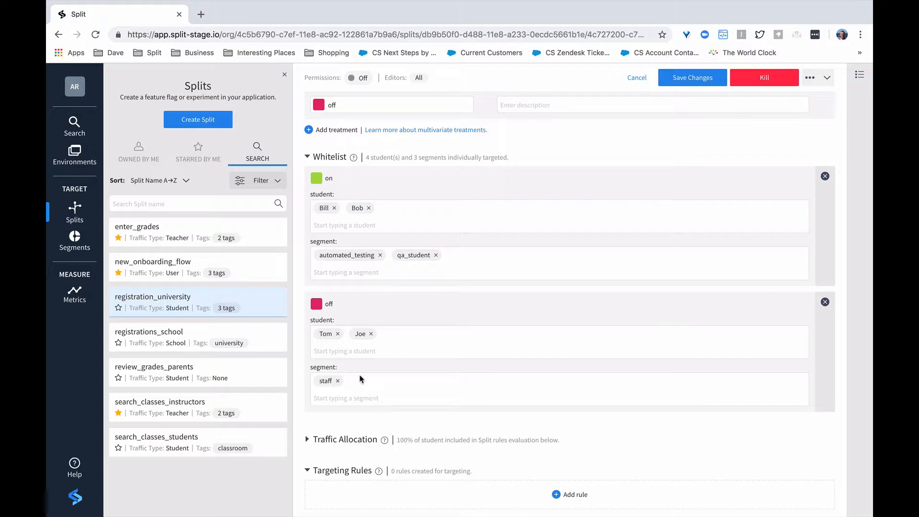
pyautogui.moveTo(402, 342)
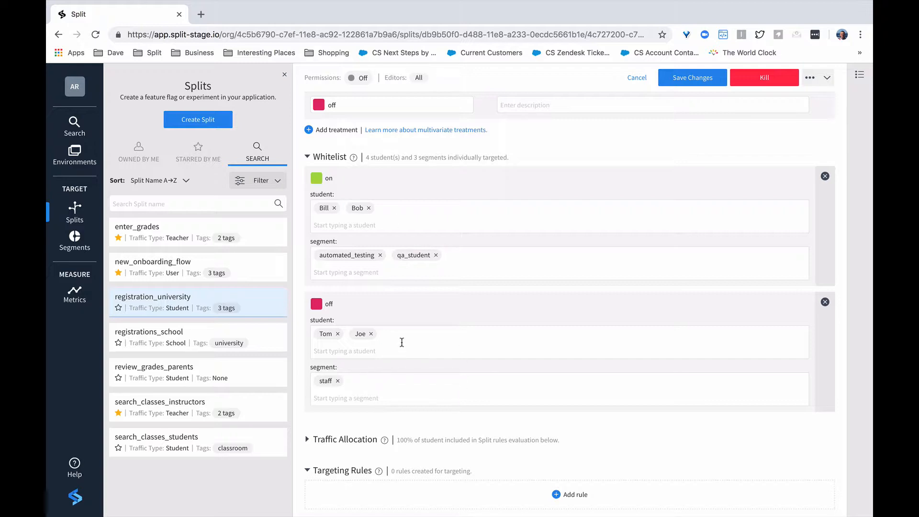
pyautogui.moveTo(412, 268)
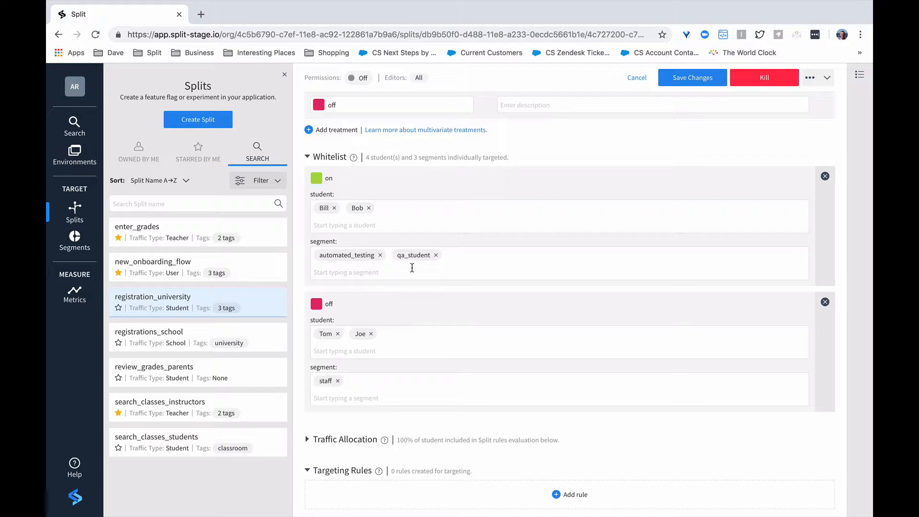
pyautogui.moveTo(413, 331)
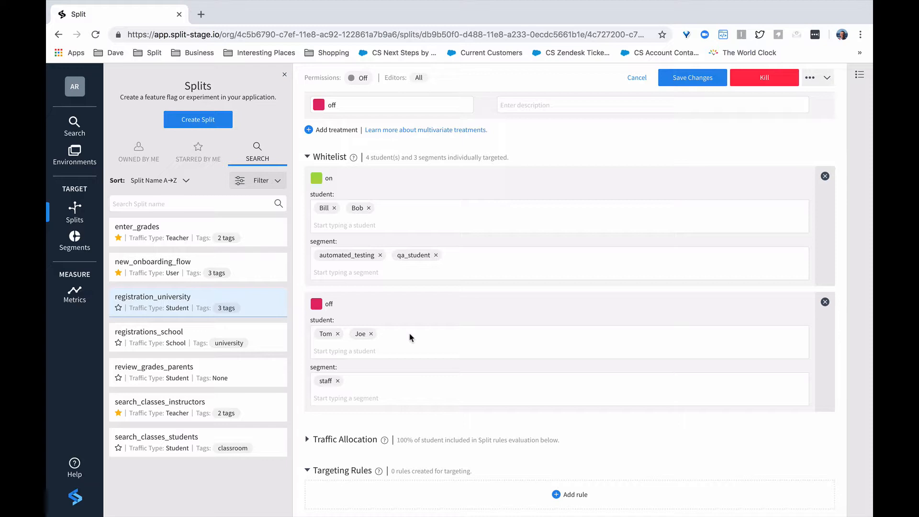
pyautogui.moveTo(444, 325)
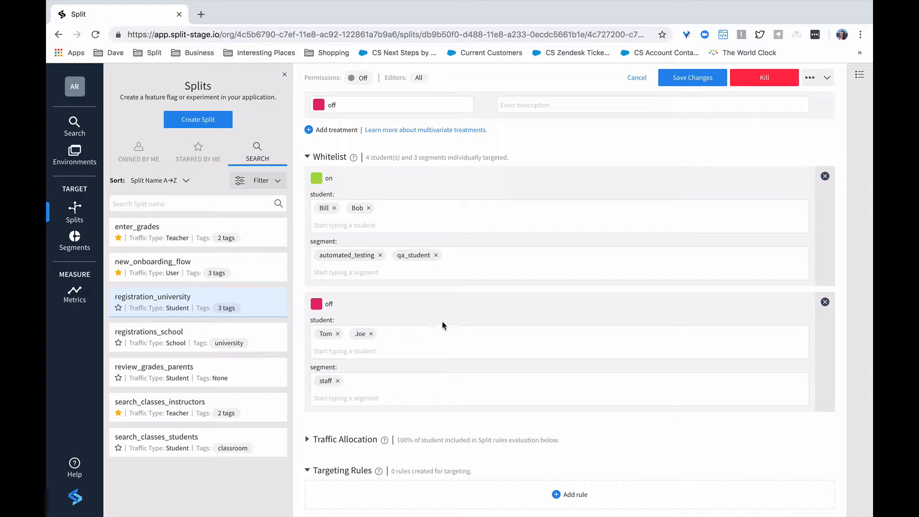
pyautogui.scroll(-3)
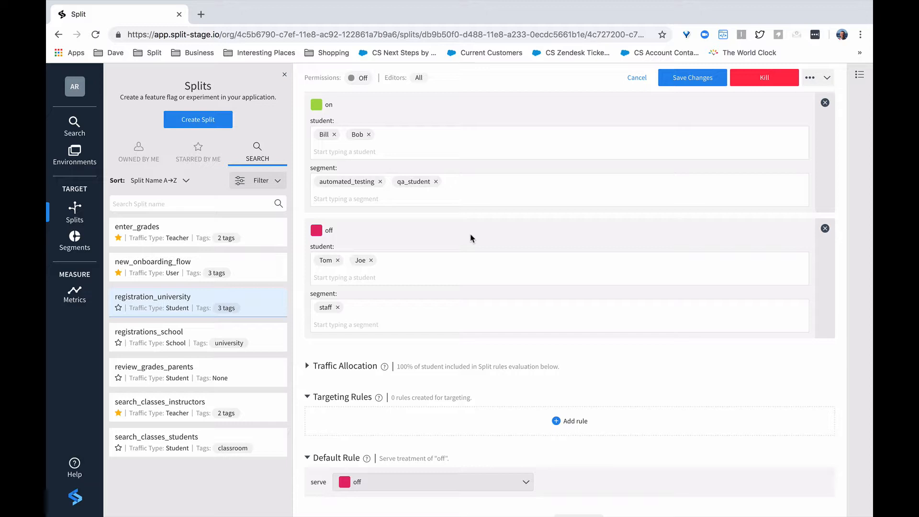
pyautogui.scroll(-3)
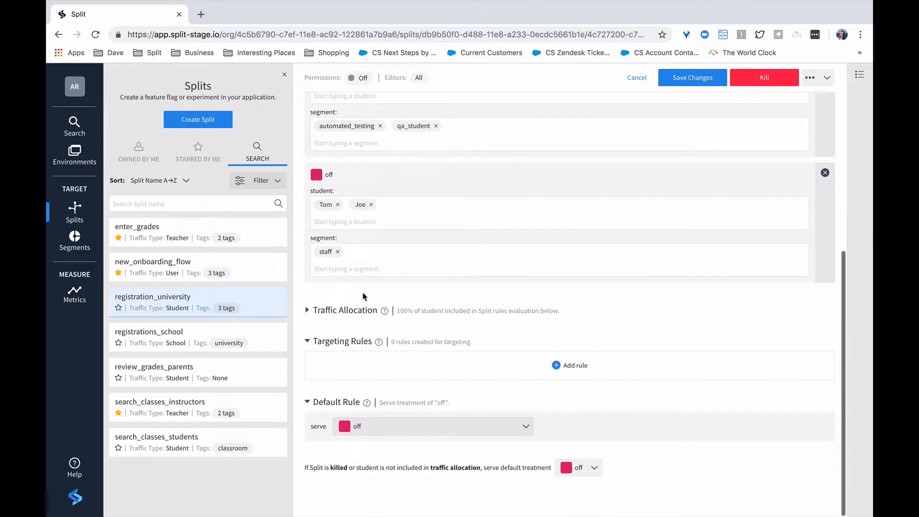
# Expand Traffic Allocation to show 100% of students included, then scroll to the Default Rule
pyautogui.click(307, 311)
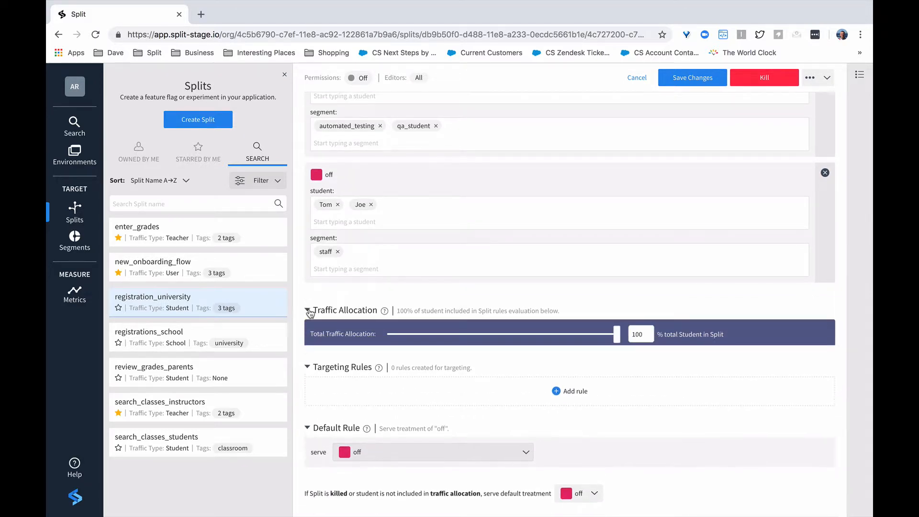
pyautogui.scroll(-3)
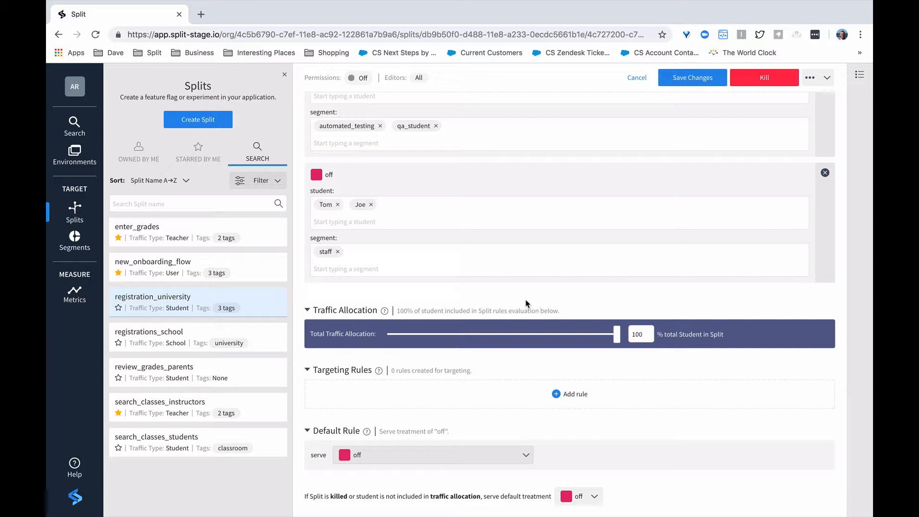
pyautogui.moveTo(508, 401)
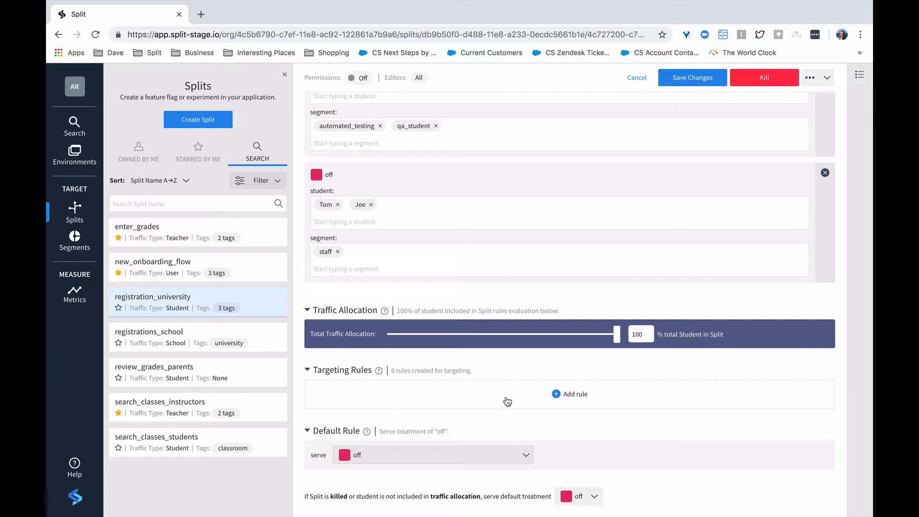
pyautogui.scroll(-3)
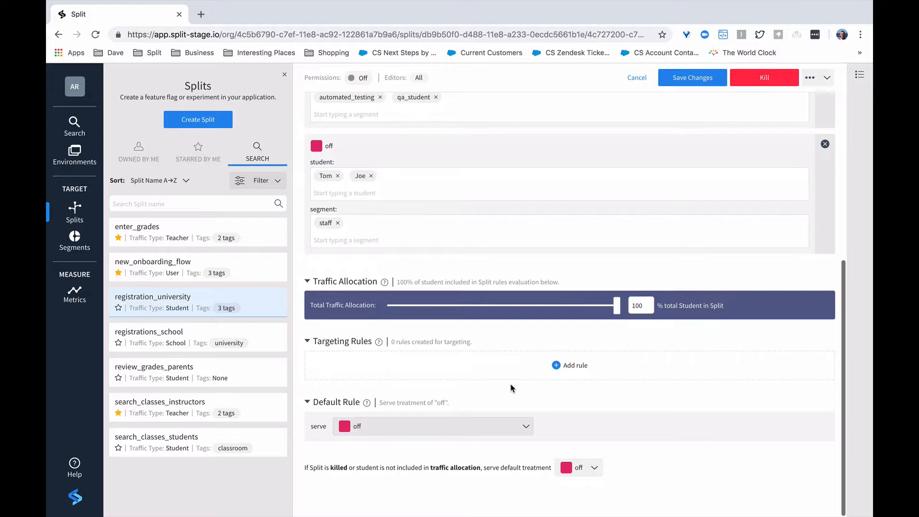
pyautogui.moveTo(451, 374)
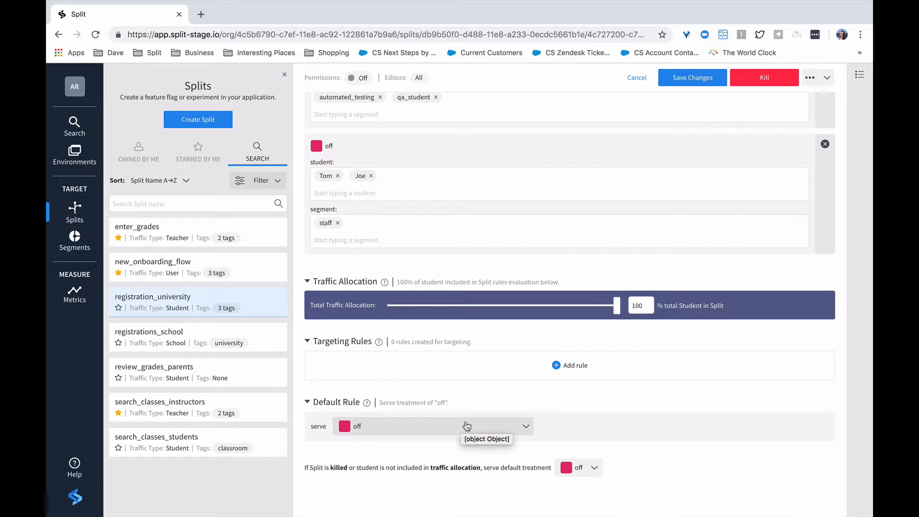
pyautogui.moveTo(602, 425)
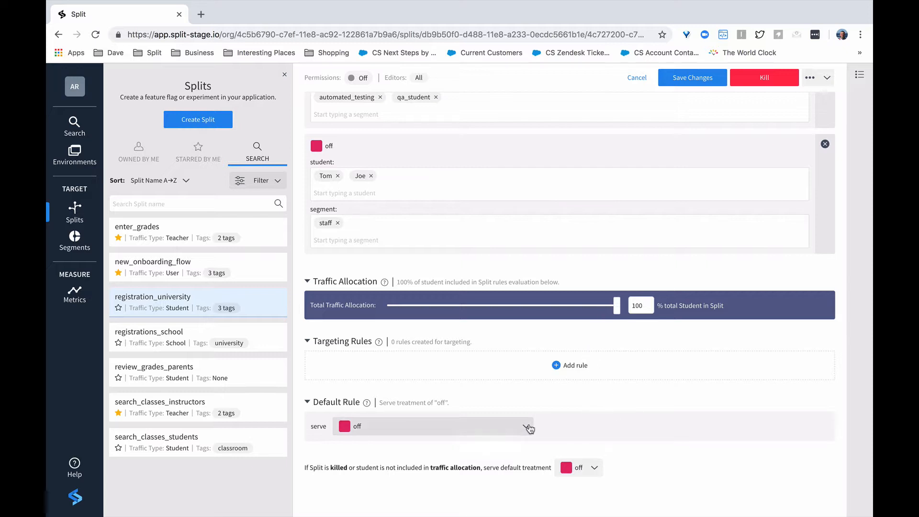
pyautogui.click(528, 428)
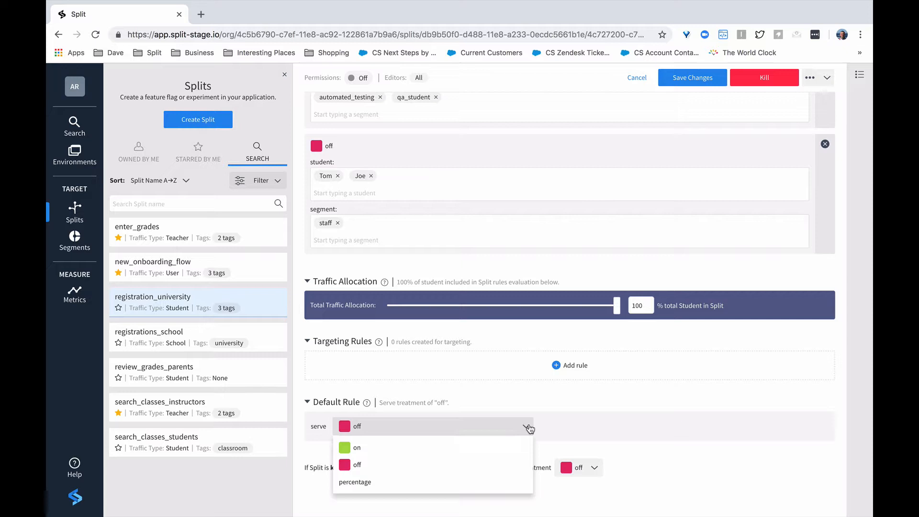
pyautogui.moveTo(545, 429)
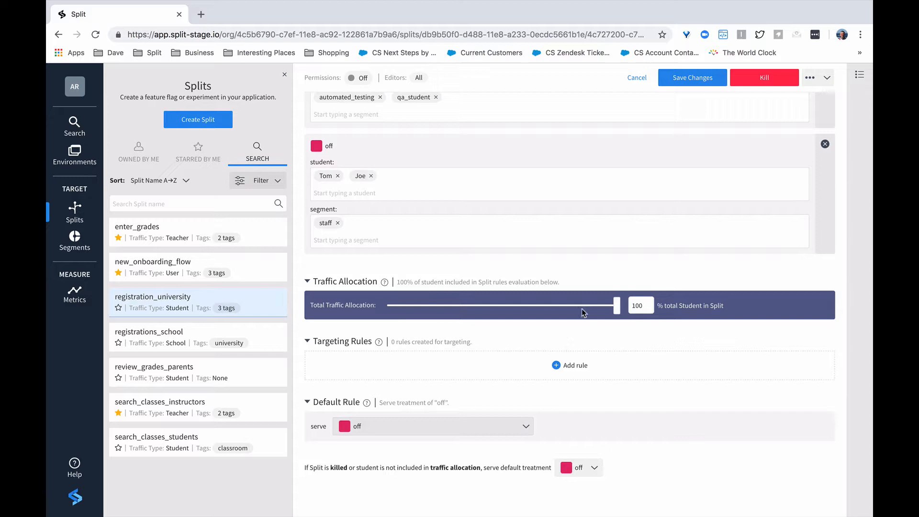
pyautogui.moveTo(648, 445)
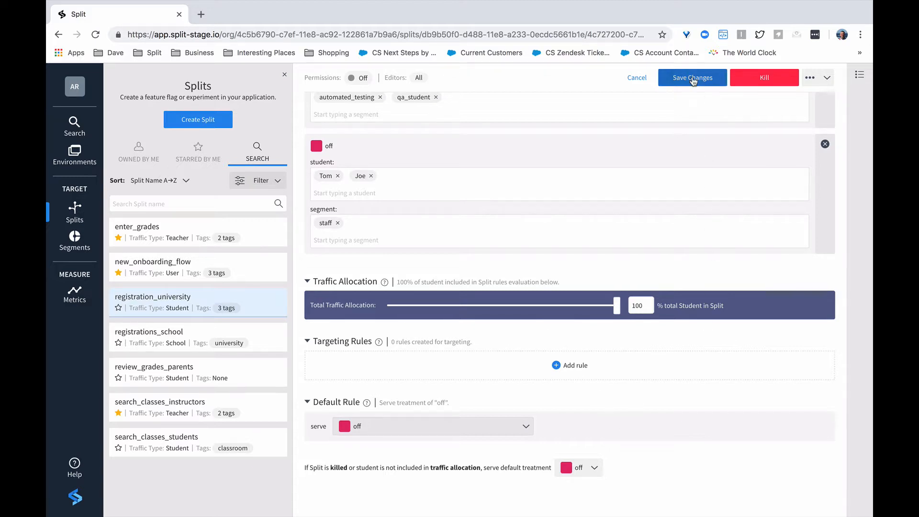
# Save the Staging rules and switch to the Production environment
pyautogui.click(692, 77)
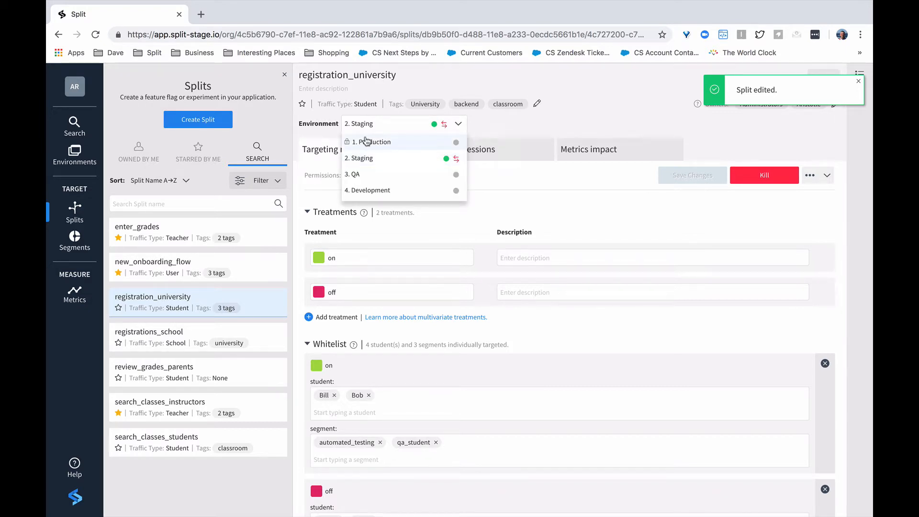
pyautogui.click(372, 142)
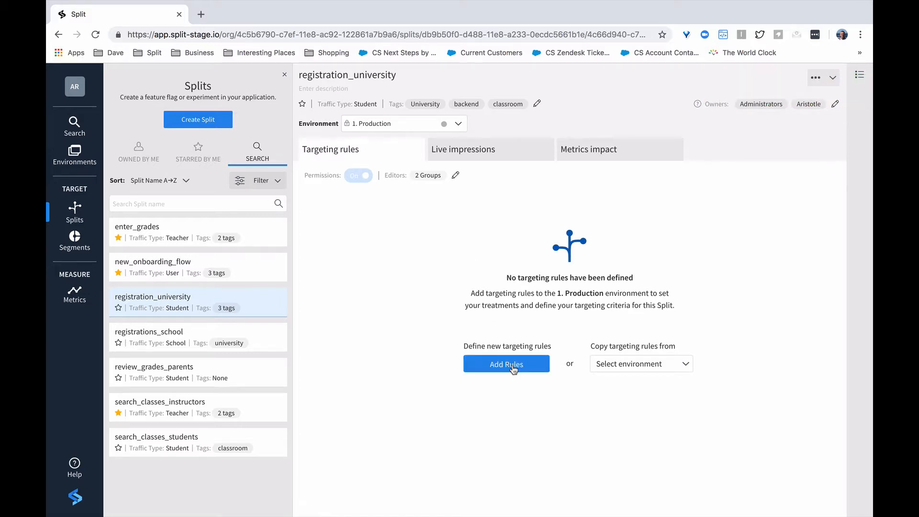
# Copy targeting rules into Production from the Staging environment
pyautogui.click(641, 364)
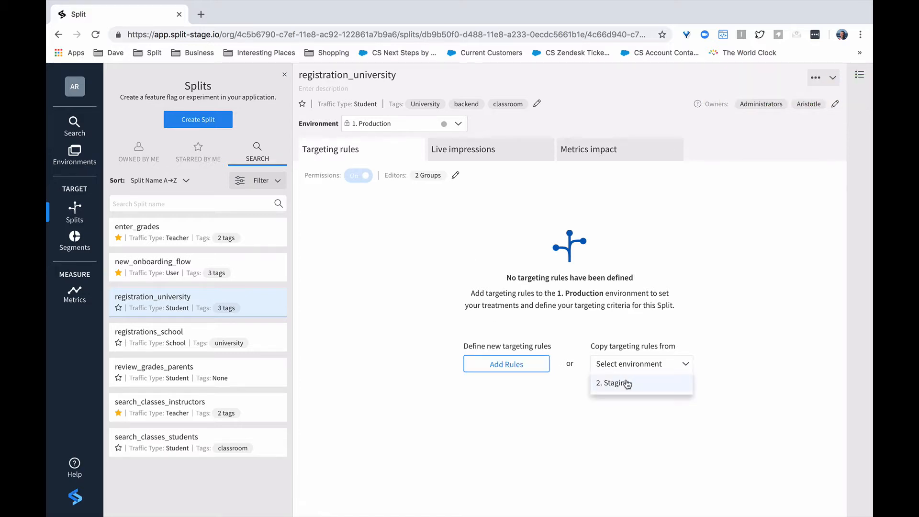
pyautogui.click(614, 383)
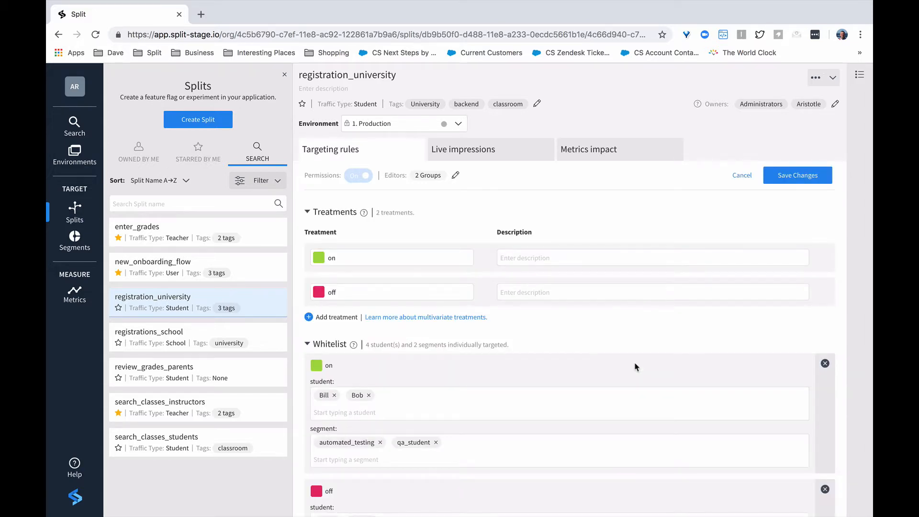
pyautogui.scroll(-3)
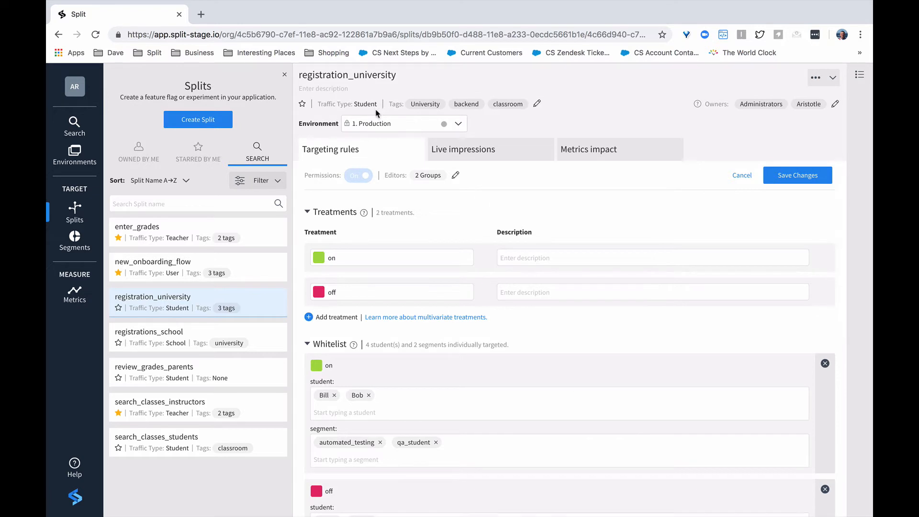
pyautogui.moveTo(578, 389)
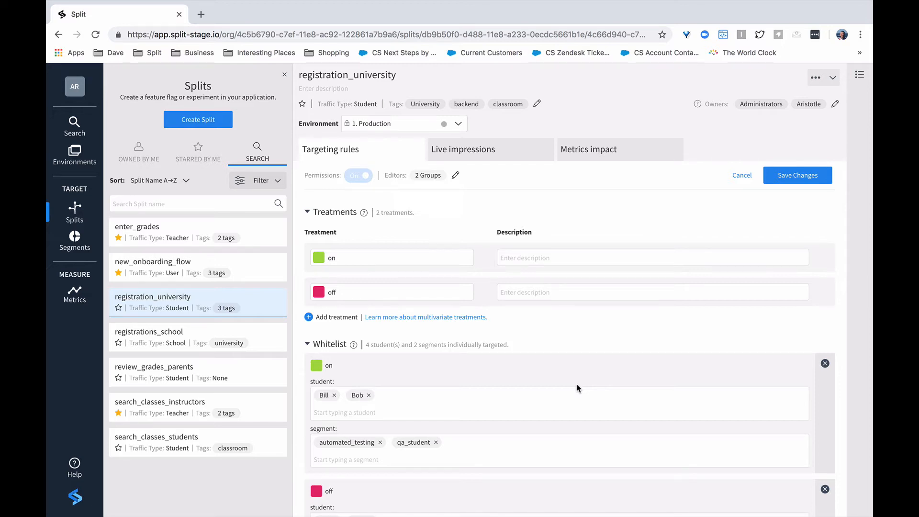
pyautogui.scroll(-3)
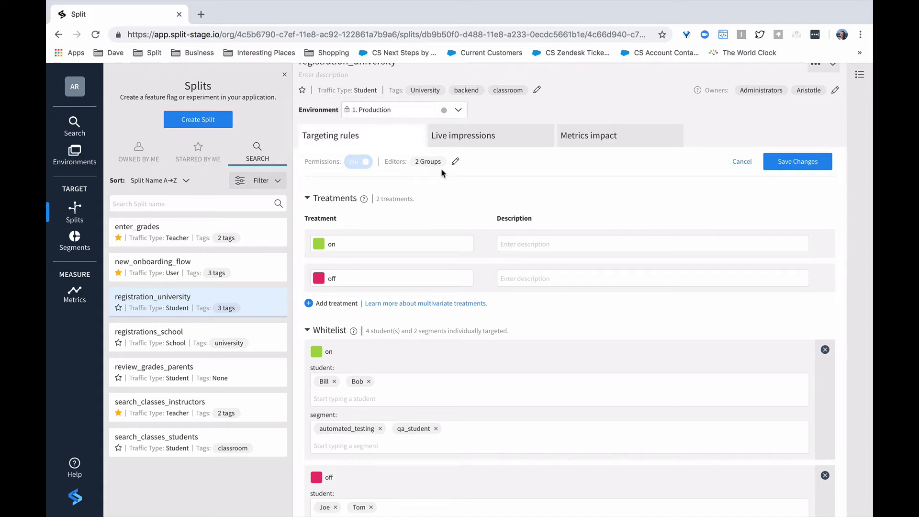
pyautogui.moveTo(428, 162)
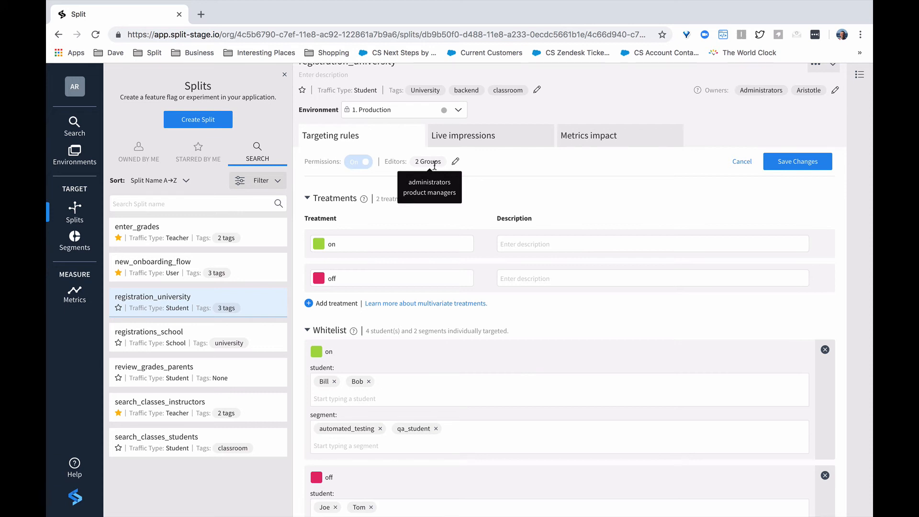
pyautogui.moveTo(549, 184)
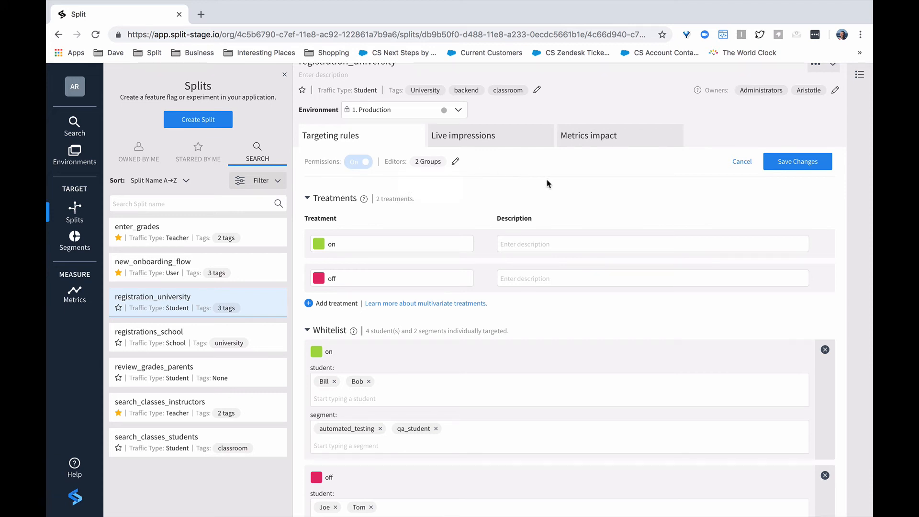
pyautogui.moveTo(535, 196)
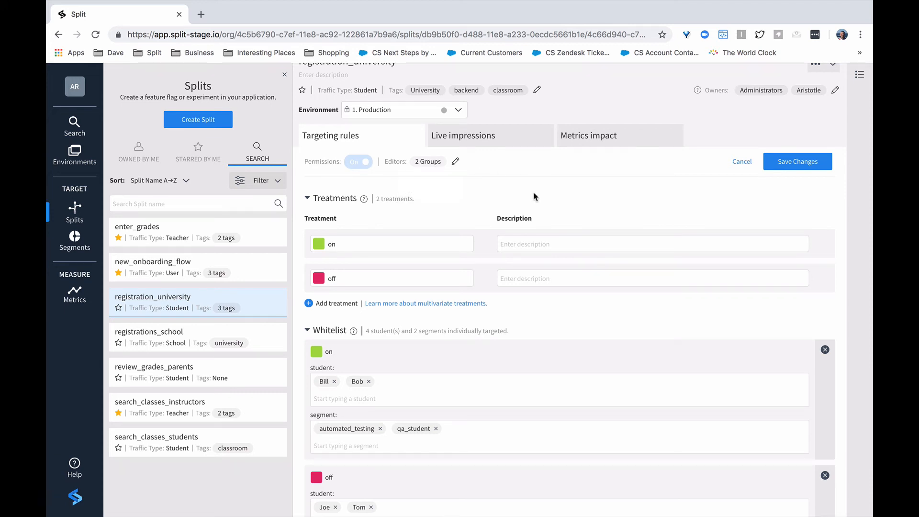
pyautogui.moveTo(564, 218)
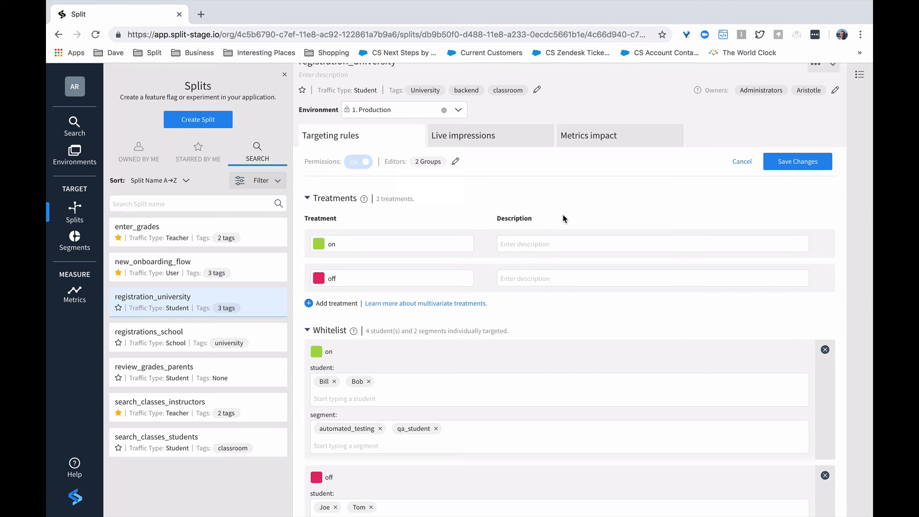